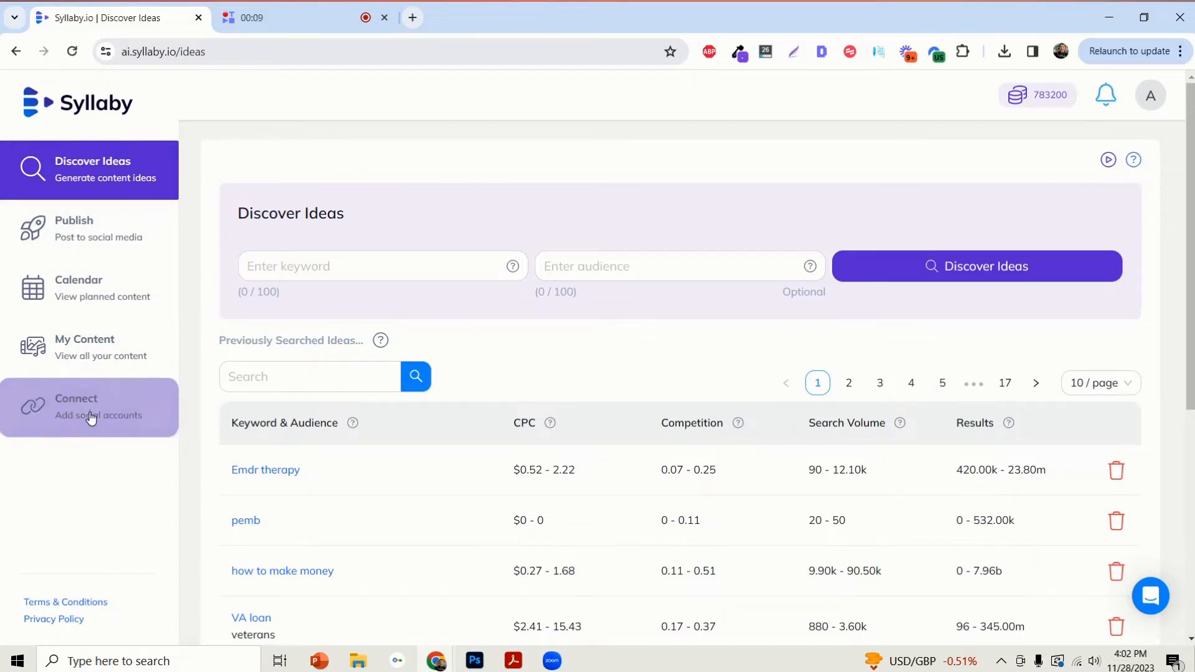
# Go to the Connect page listing the linked YouTube and TikTok accounts.
pyautogui.click(90, 407)
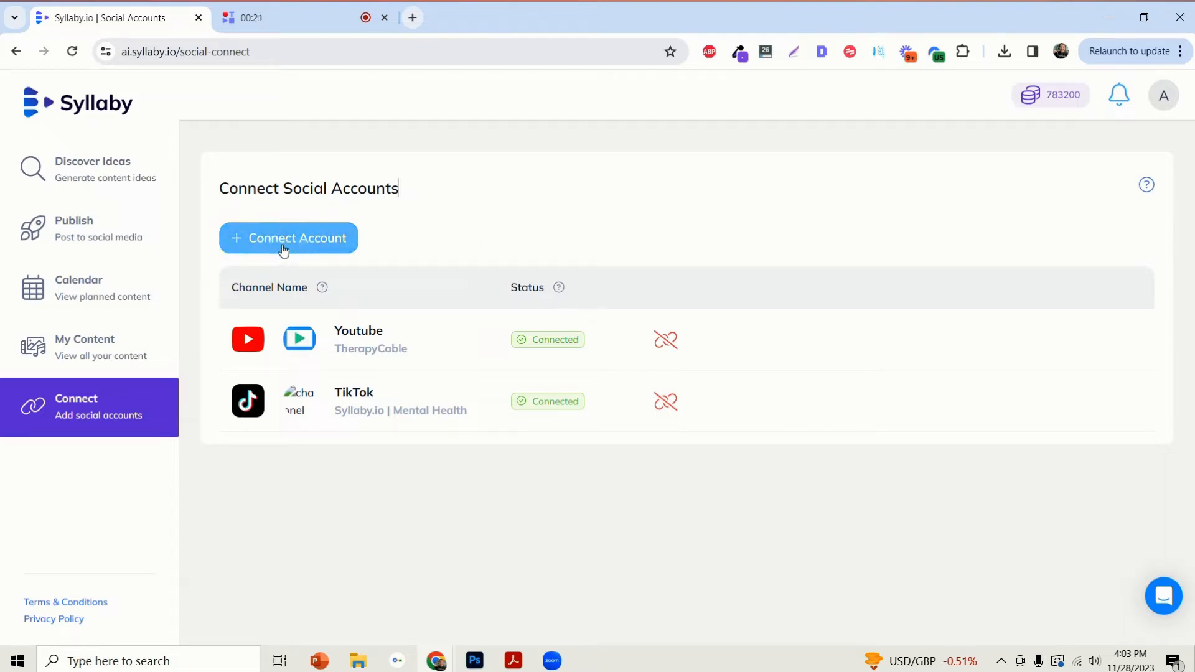
# Start connecting a new account to bring up the YouTube/TikTok platform choice.
pyautogui.click(288, 238)
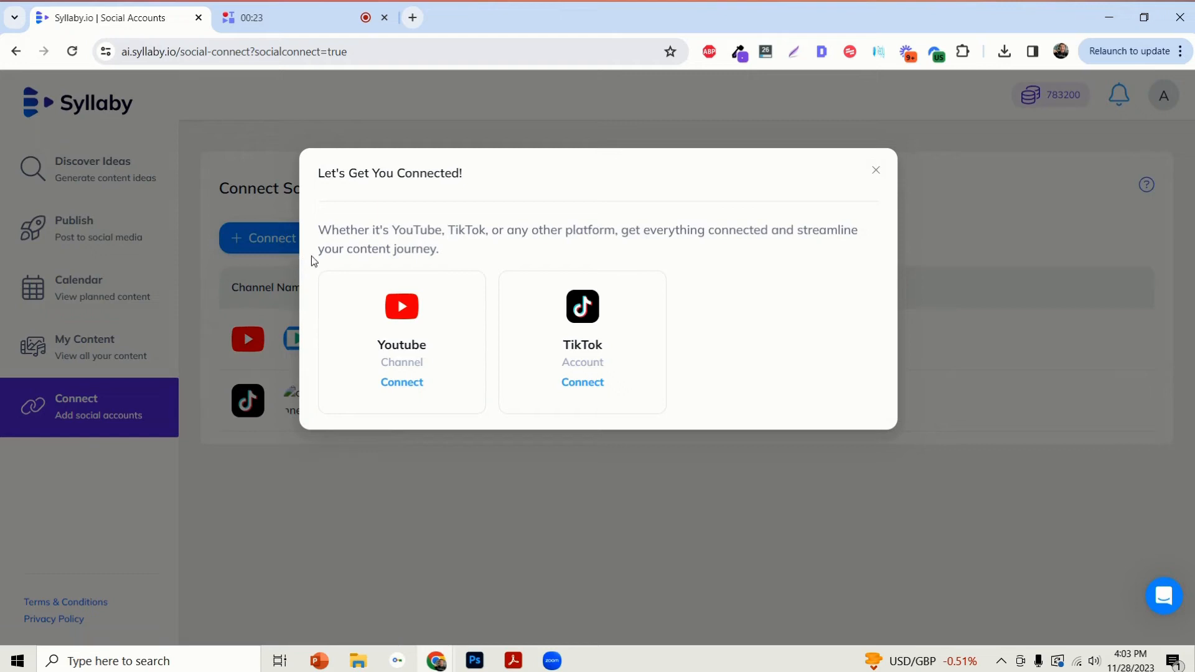
pyautogui.moveTo(685, 306)
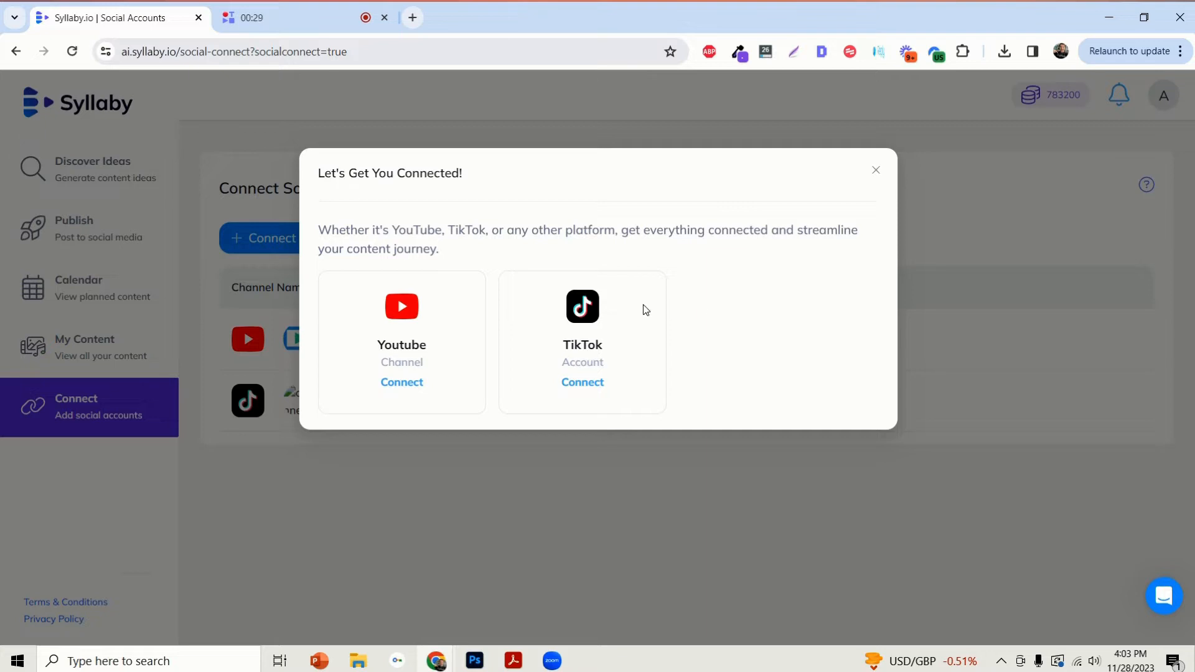
pyautogui.moveTo(438, 306)
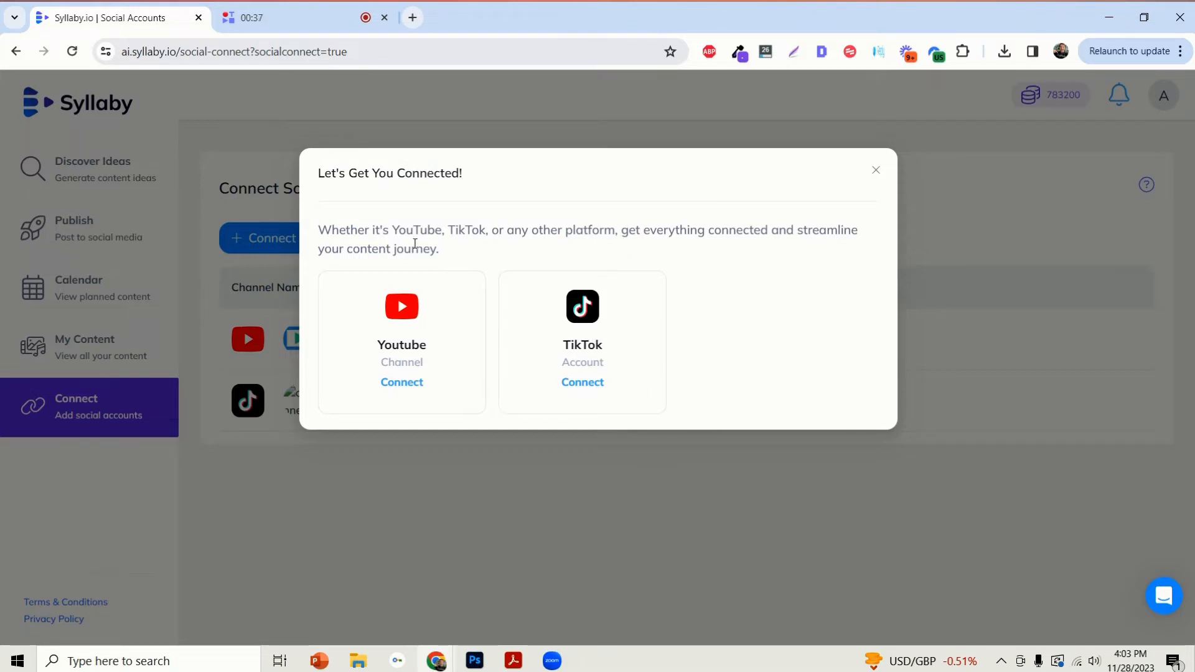
pyautogui.moveTo(423, 409)
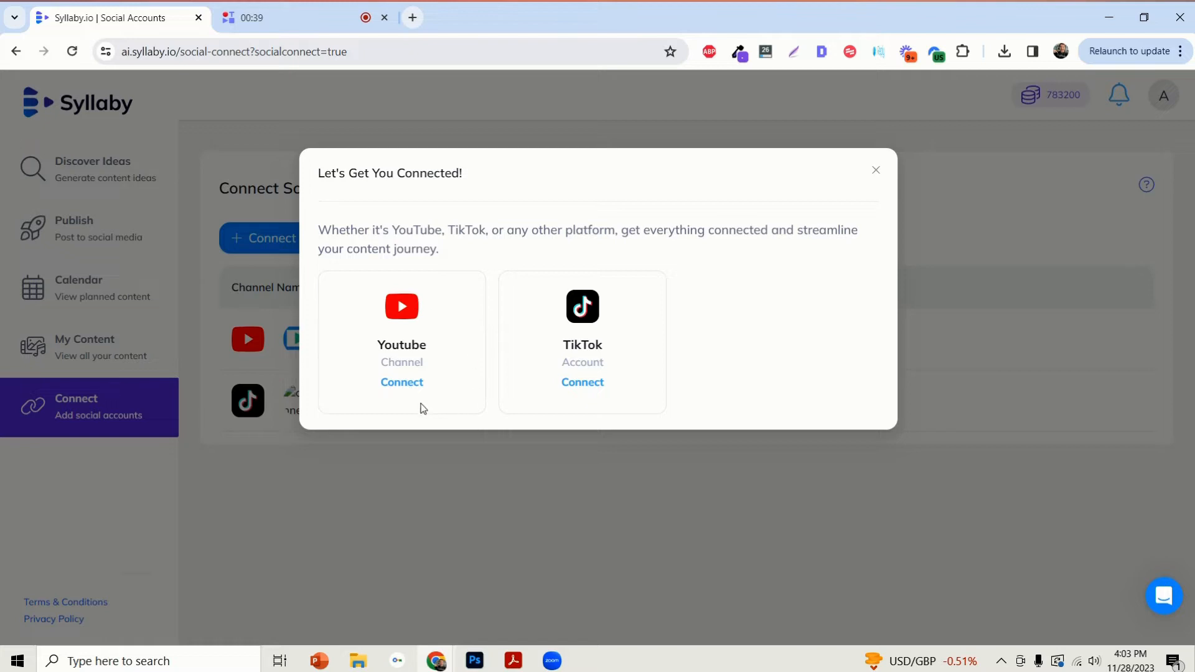
pyautogui.moveTo(402, 382)
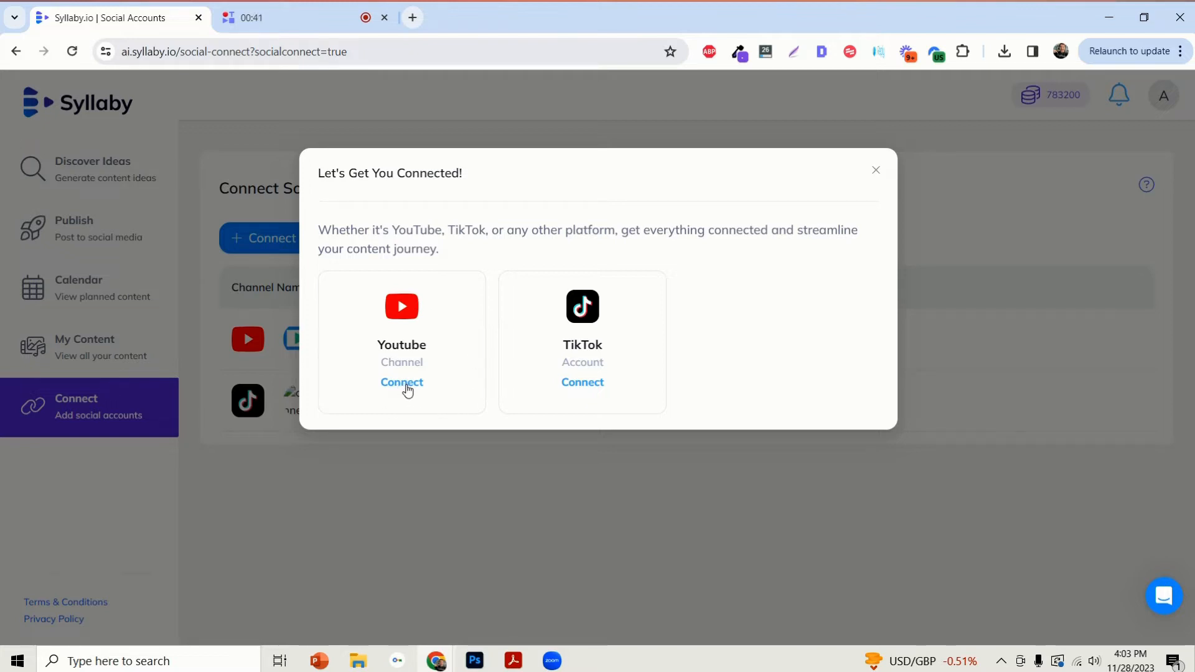
pyautogui.moveTo(387, 427)
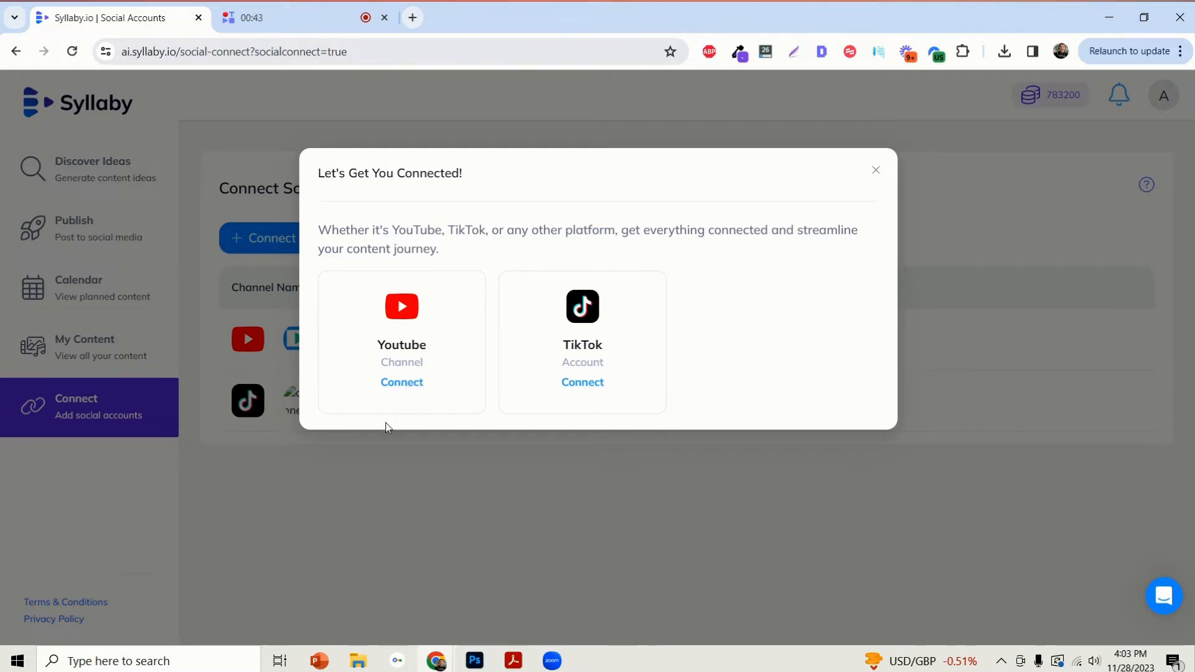
# Connect YouTube via the Google account, choosing the Socialty Pro channel and allowing Syllaby access.
pyautogui.click(403, 383)
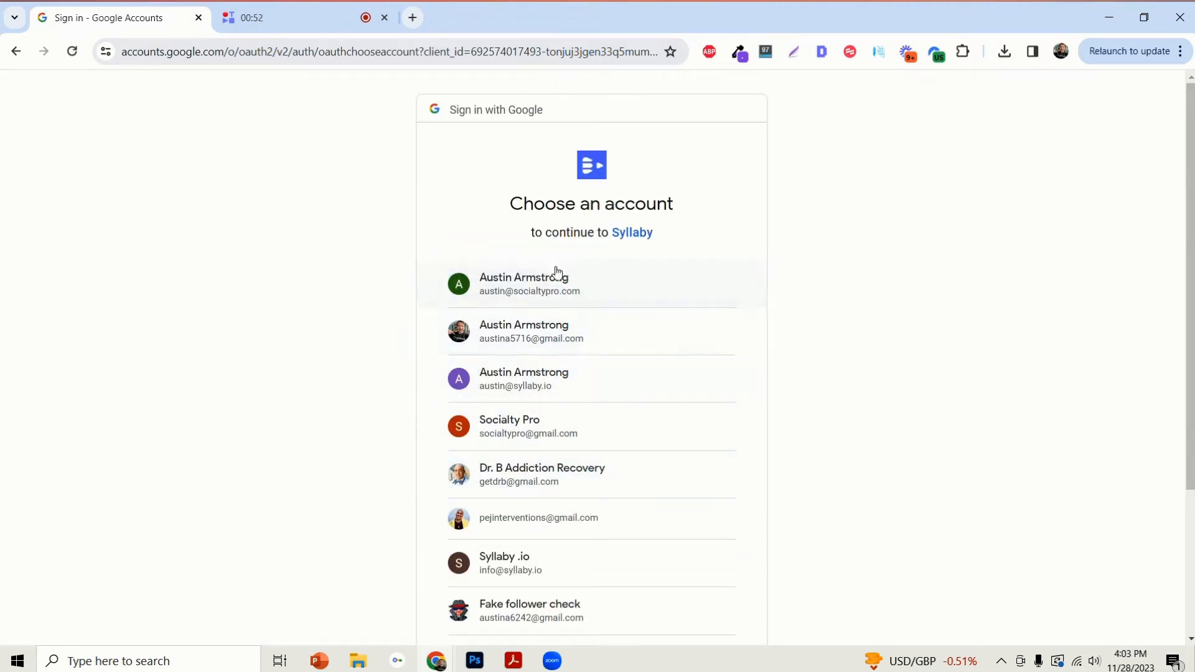
pyautogui.moveTo(593, 296)
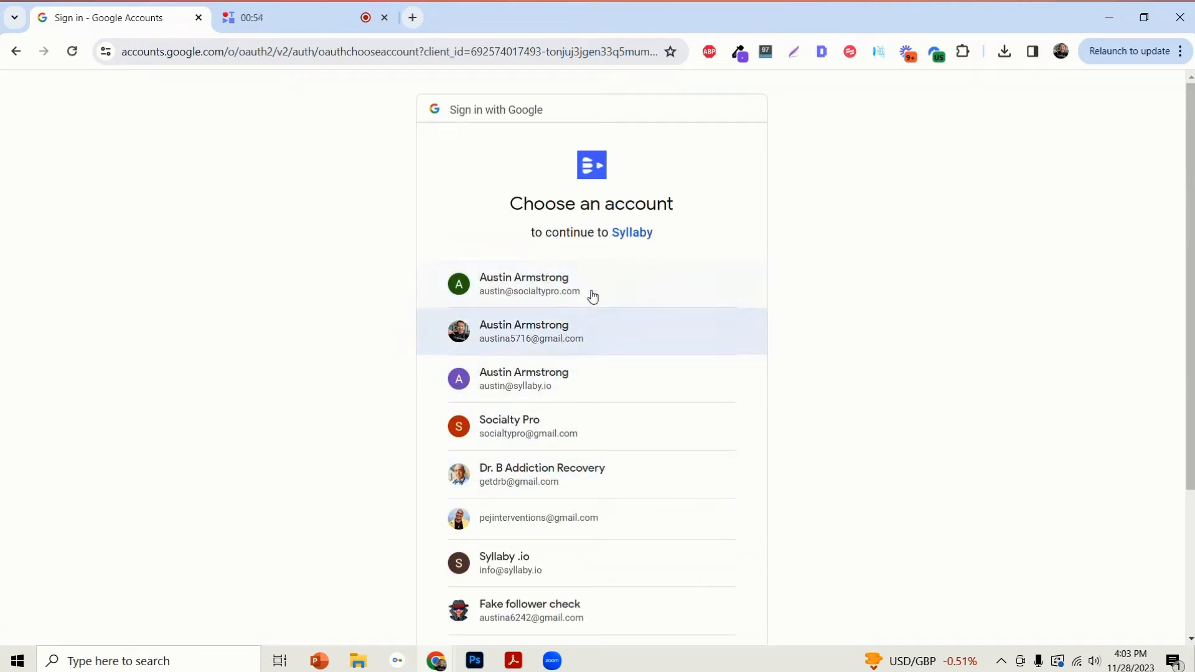
pyautogui.moveTo(544, 336)
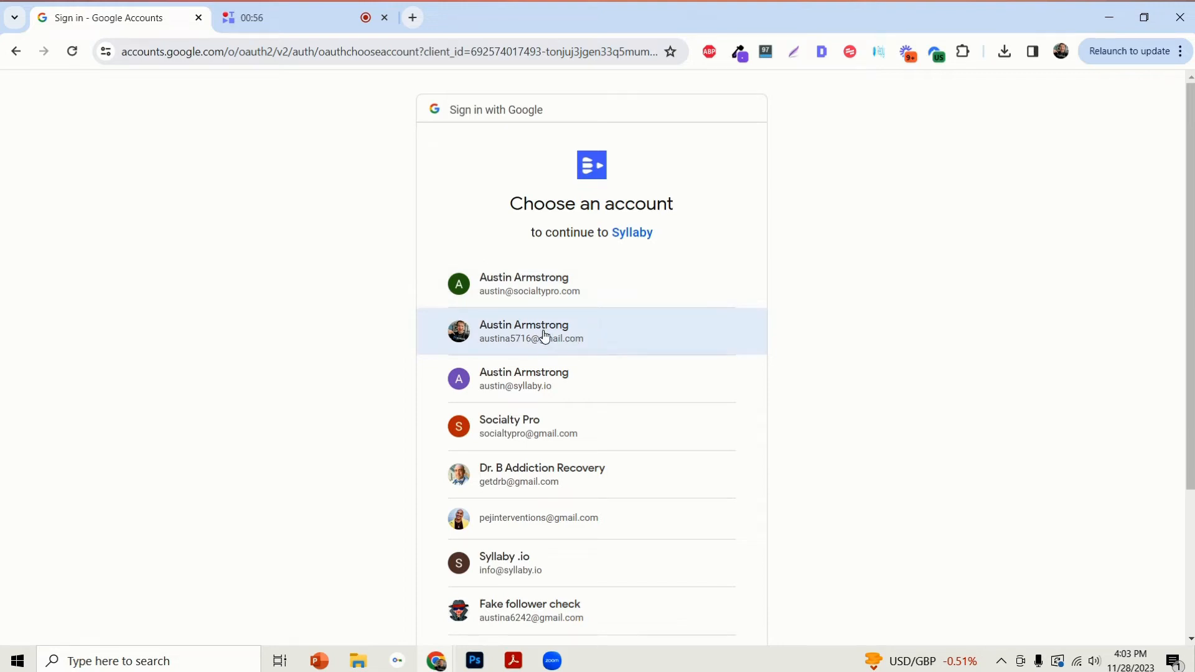
pyautogui.click(541, 331)
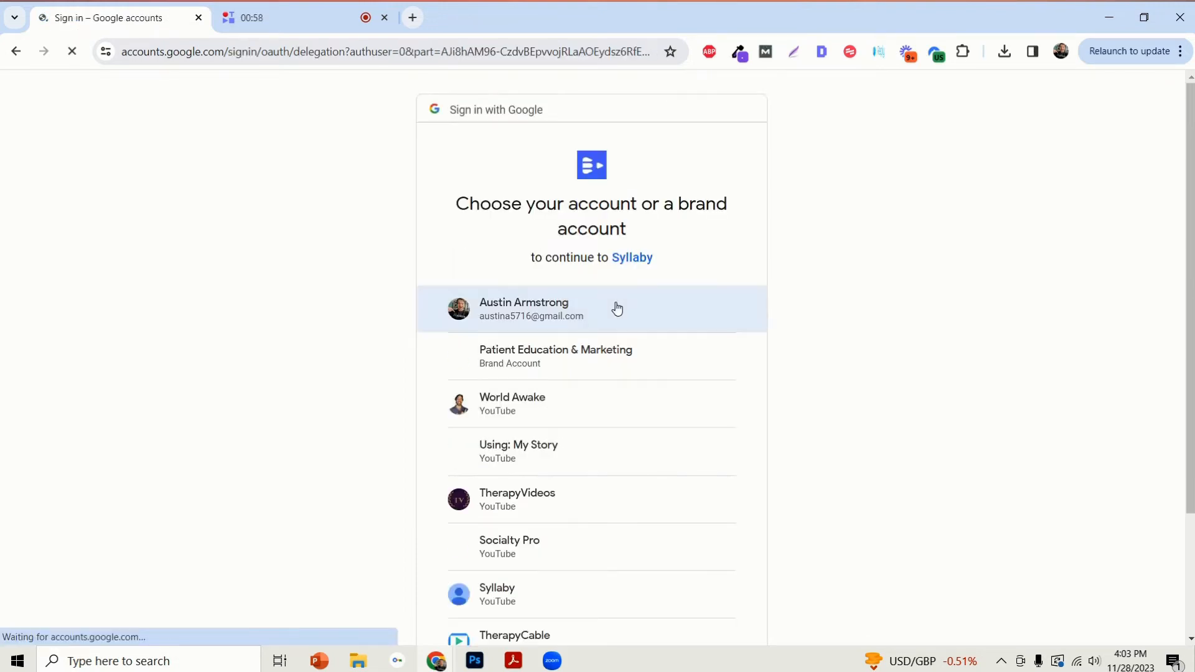
pyautogui.scroll(-3)
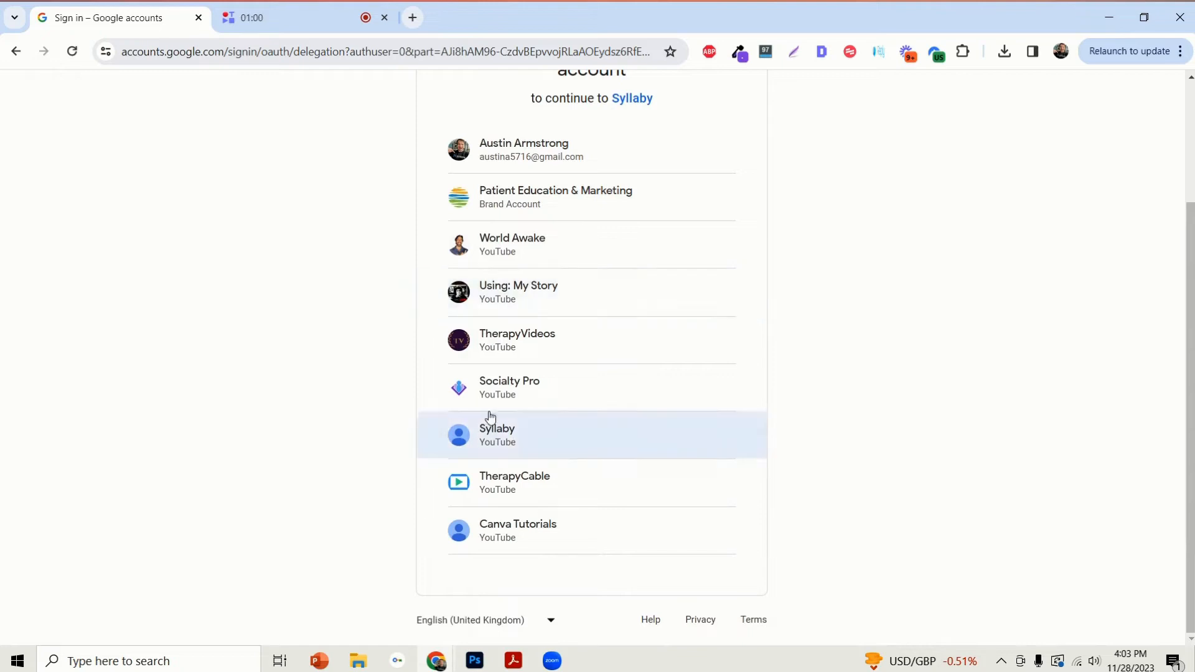
pyautogui.click(497, 434)
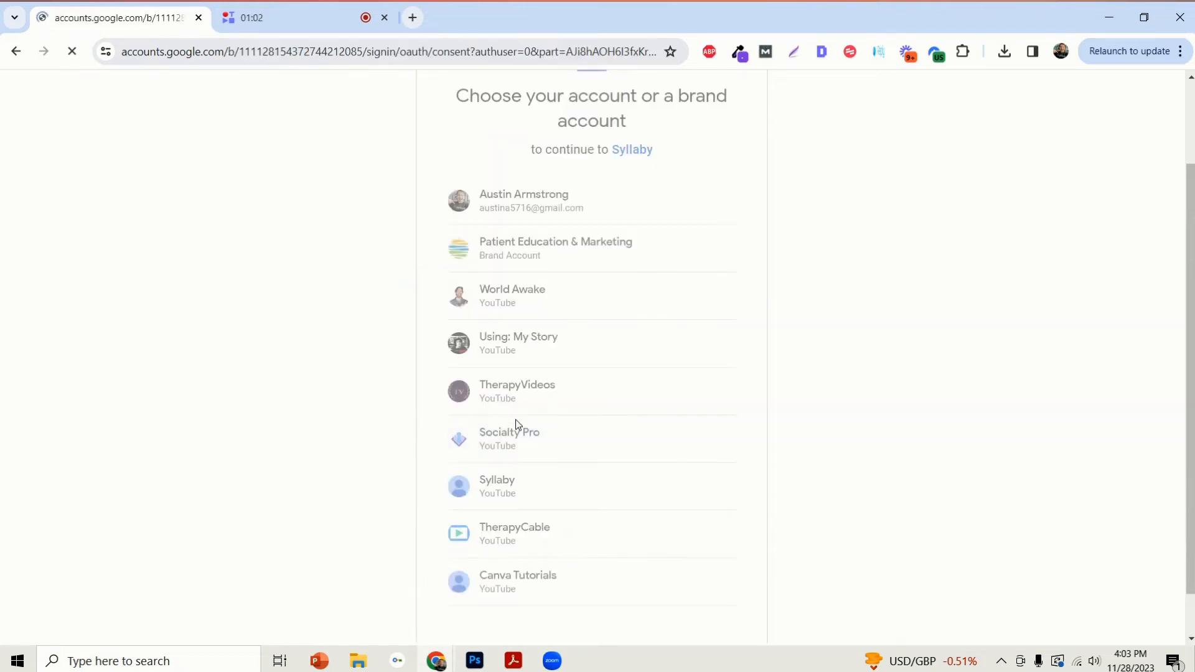
pyautogui.click(509, 438)
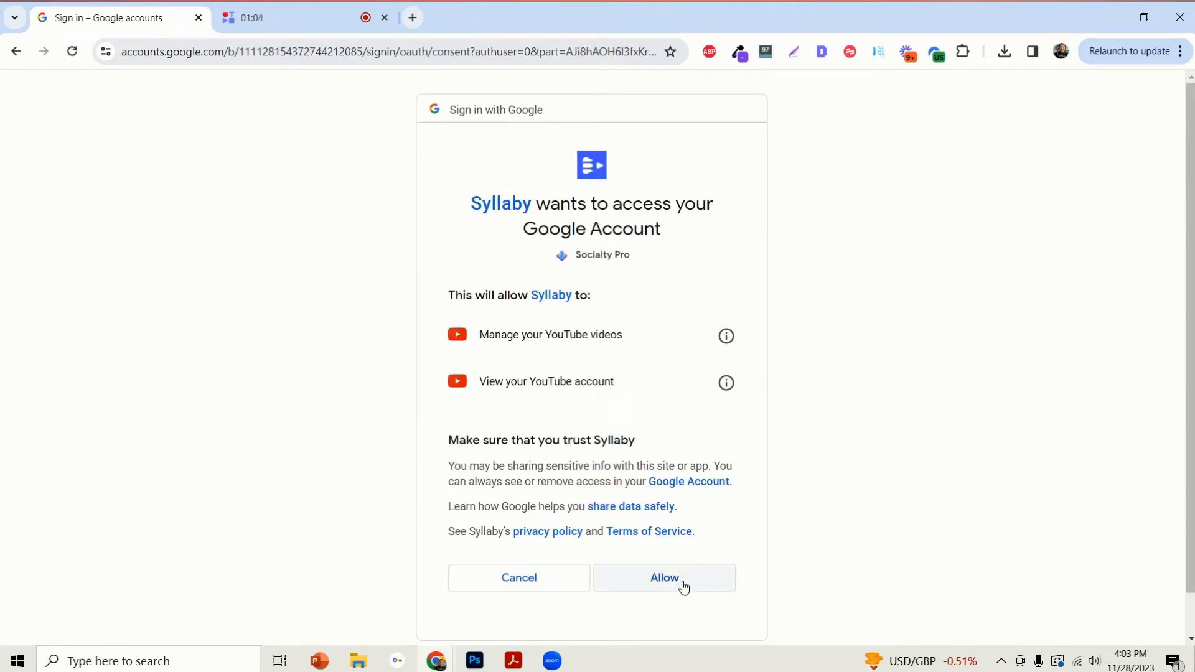
pyautogui.click(664, 578)
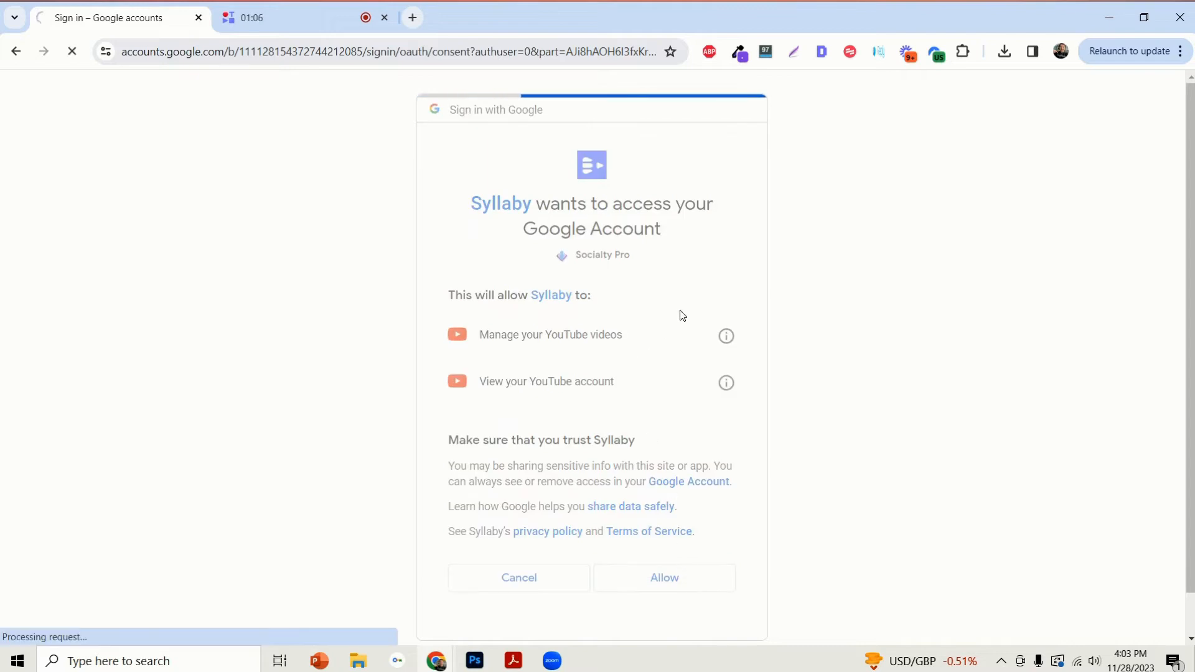
# Return to Manage Connections and start connecting another account.
pyautogui.click(664, 578)
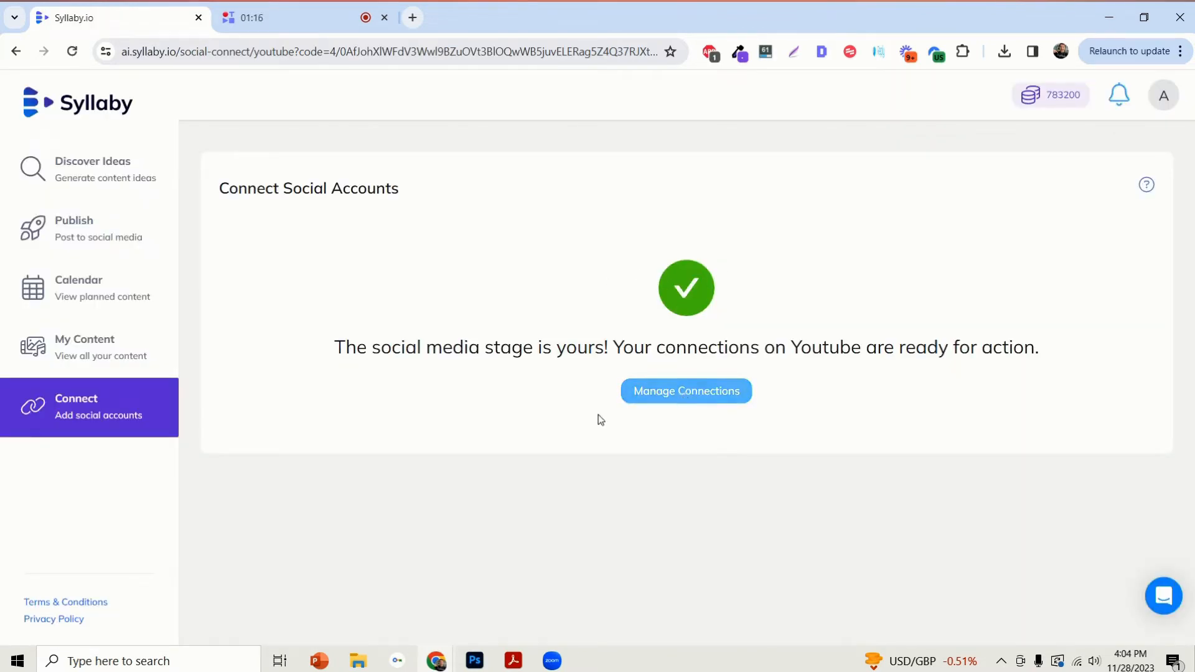
pyautogui.click(684, 391)
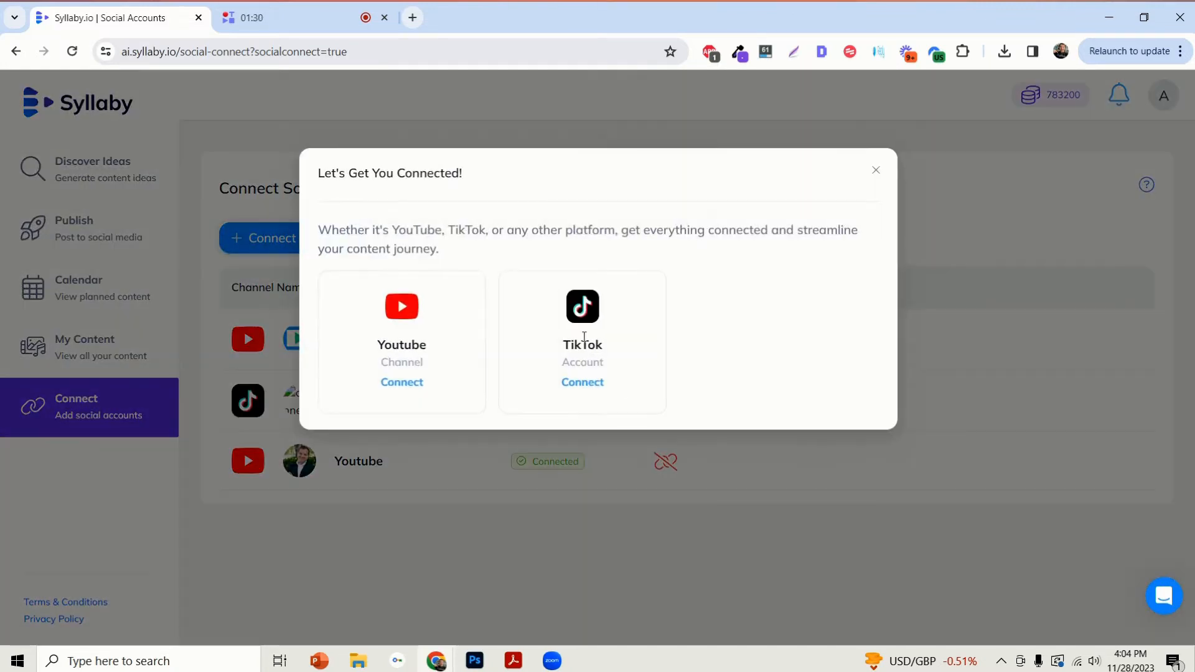
# Connect TikTok and authorize syllaby.io to access the account and post content.
pyautogui.click(581, 382)
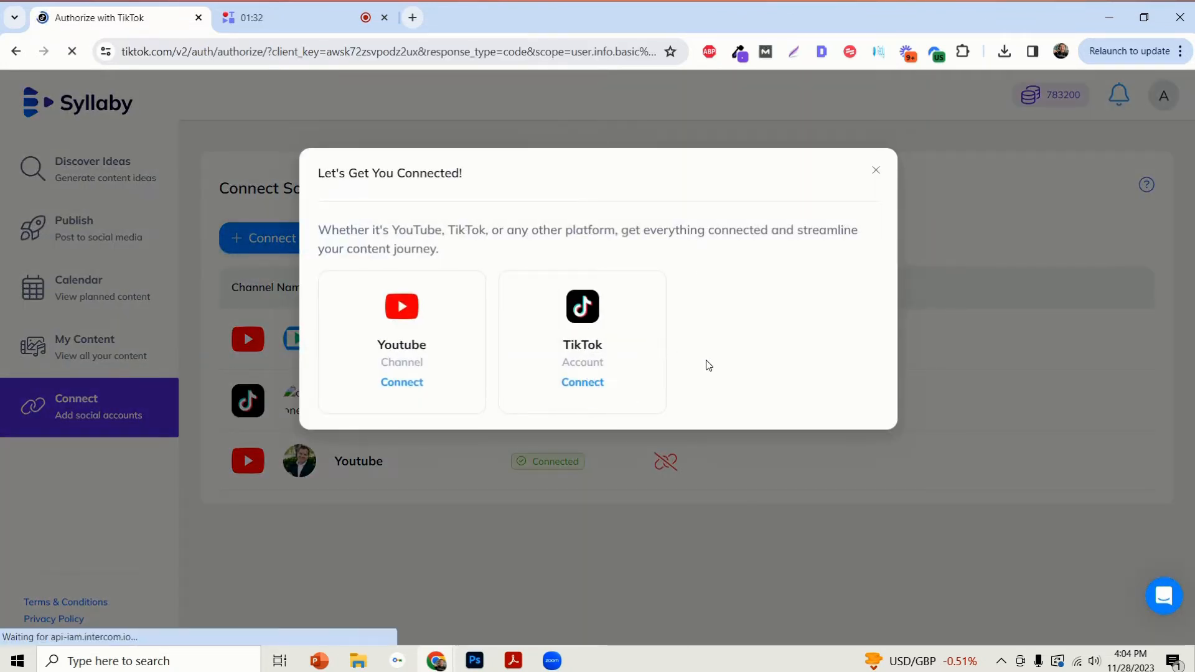
pyautogui.click(583, 382)
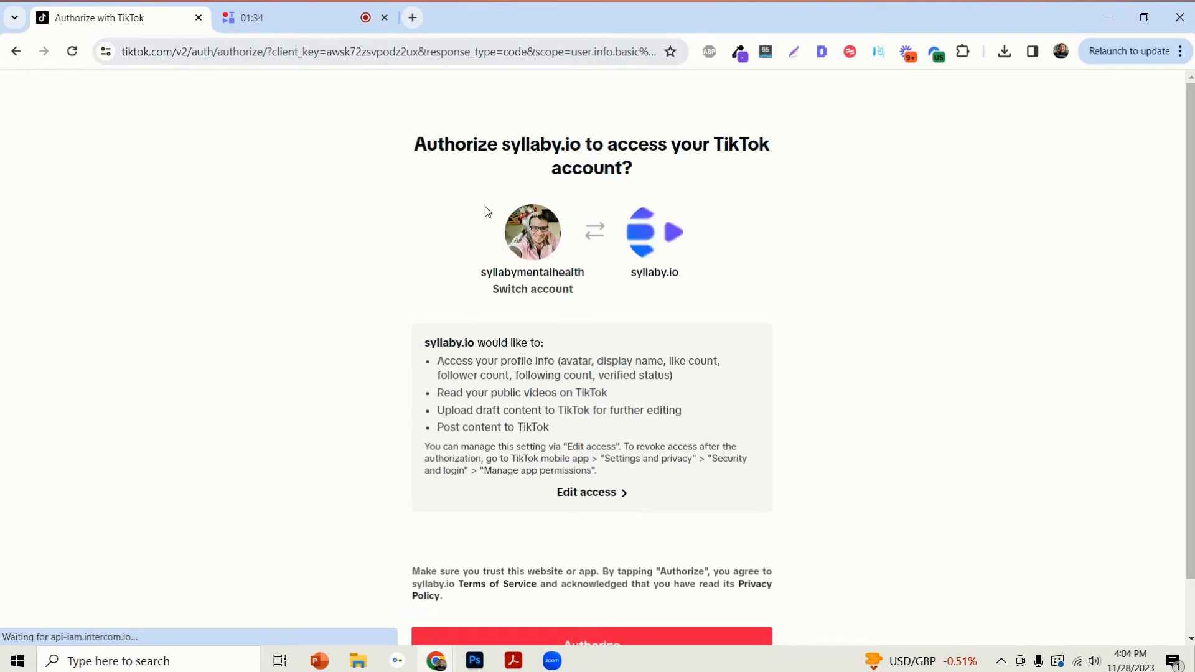
pyautogui.scroll(-3)
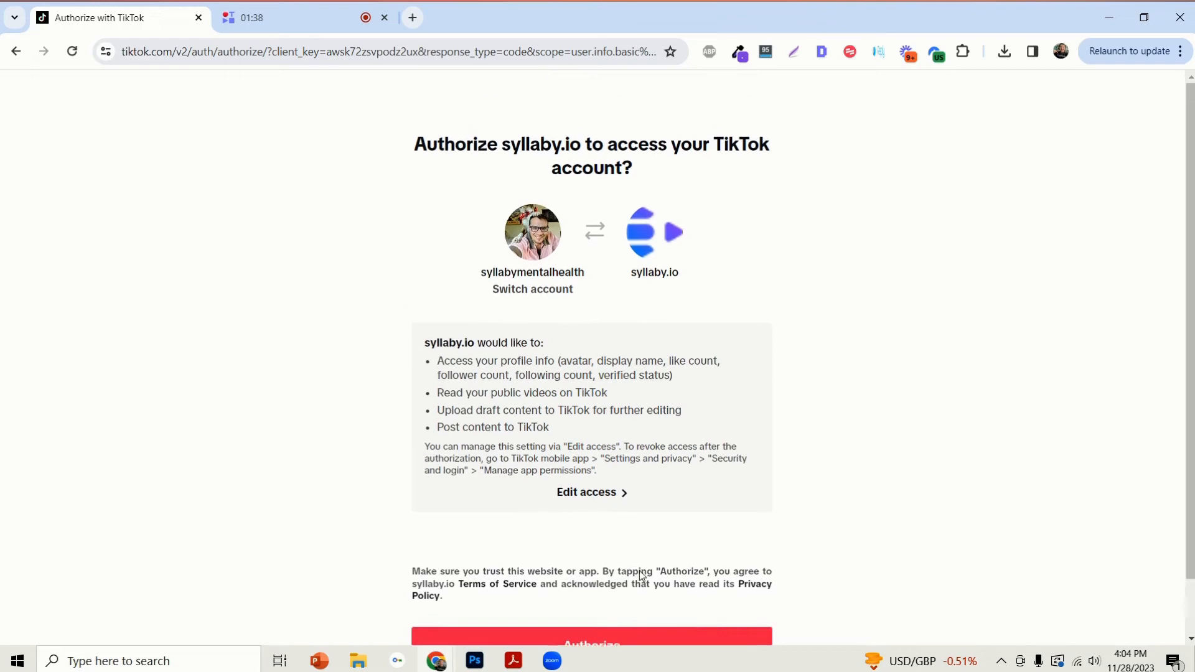
pyautogui.scroll(-3)
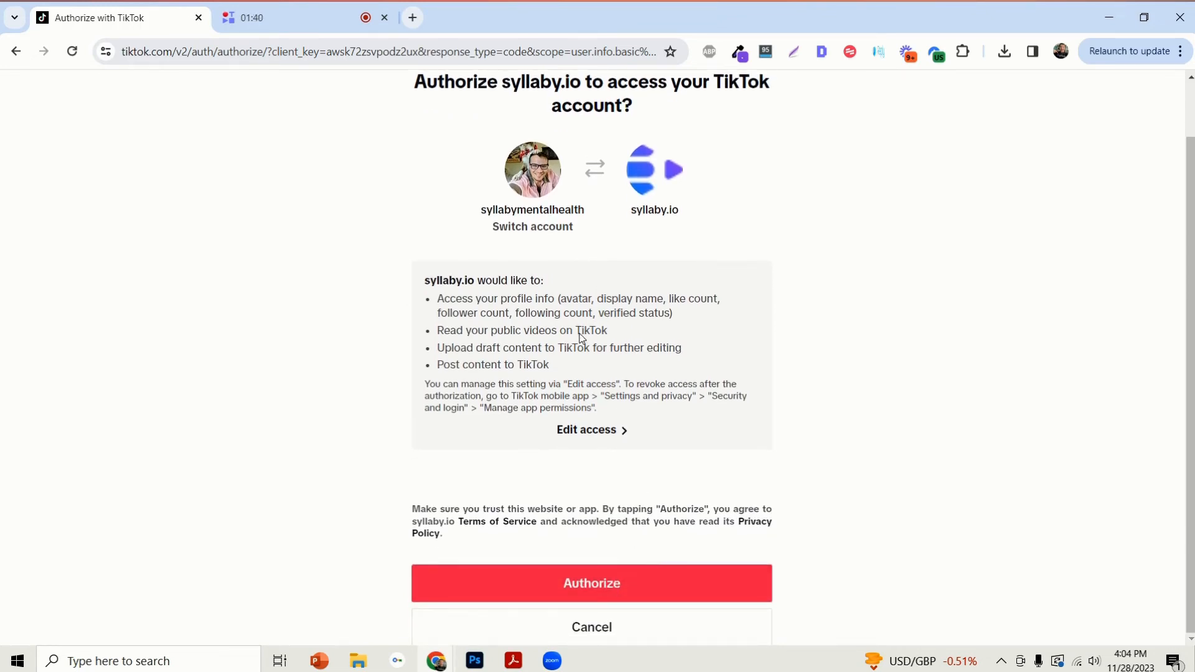
pyautogui.moveTo(628, 336)
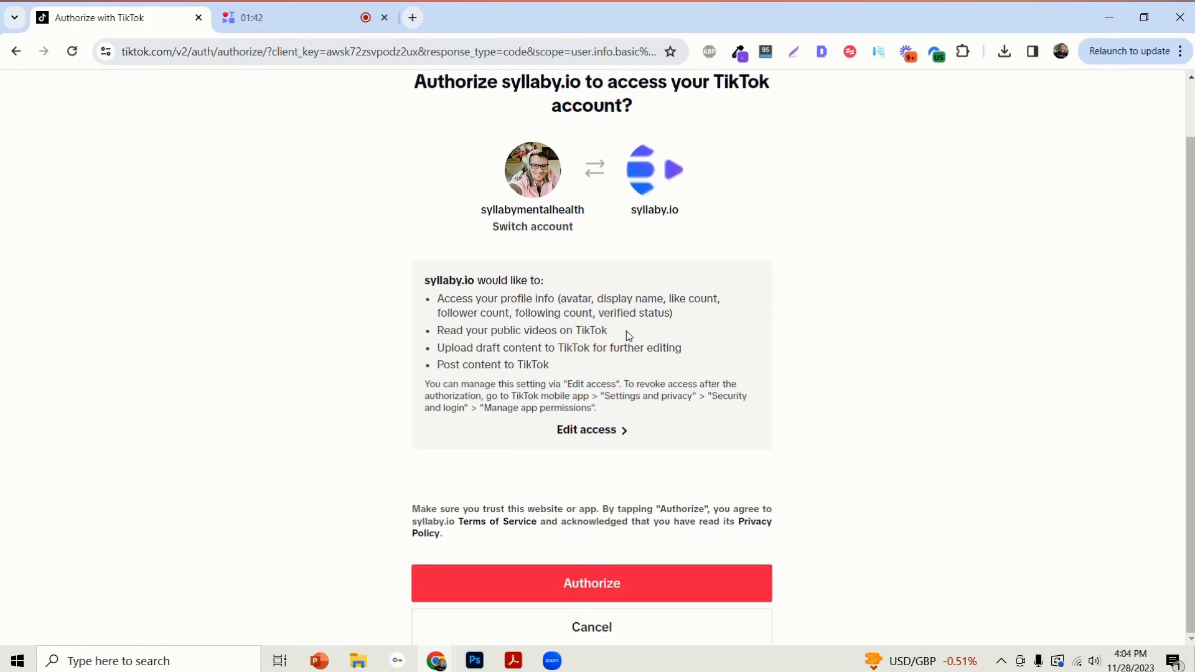
pyautogui.moveTo(688, 146)
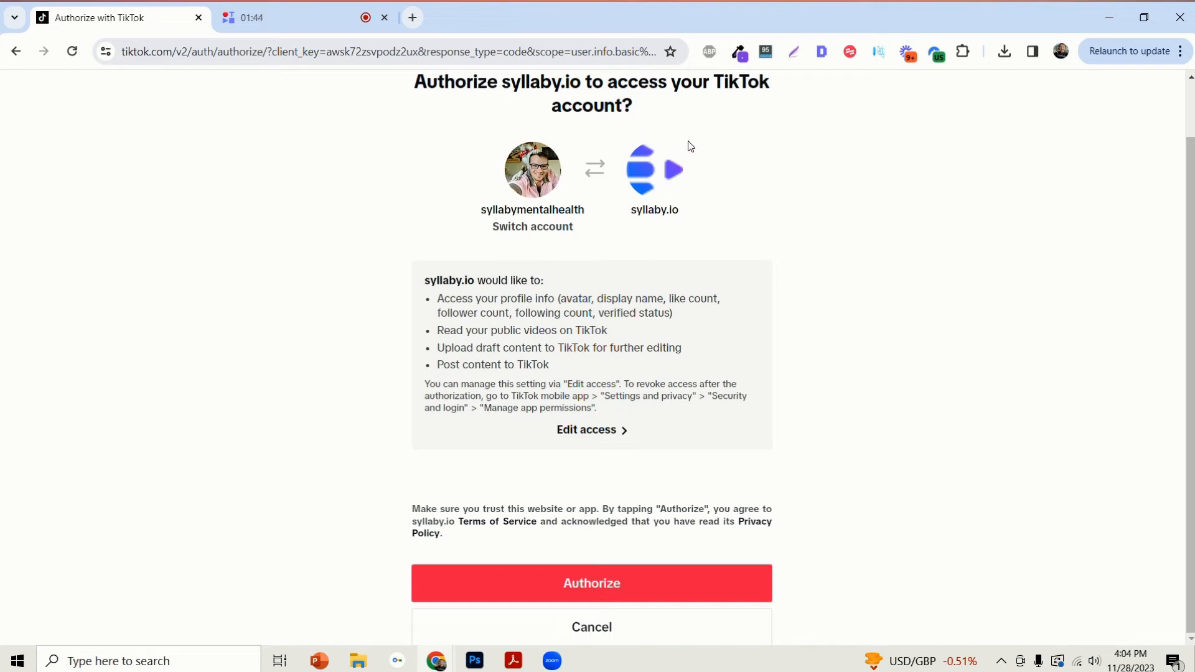
pyautogui.moveTo(767, 339)
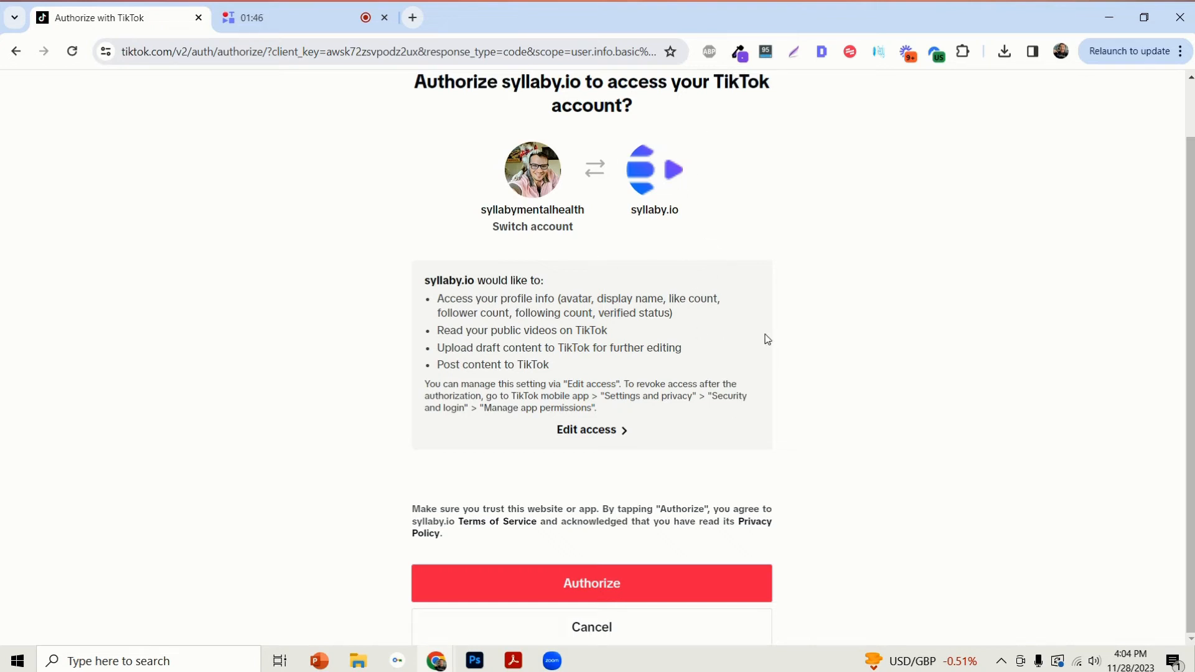
pyautogui.moveTo(755, 375)
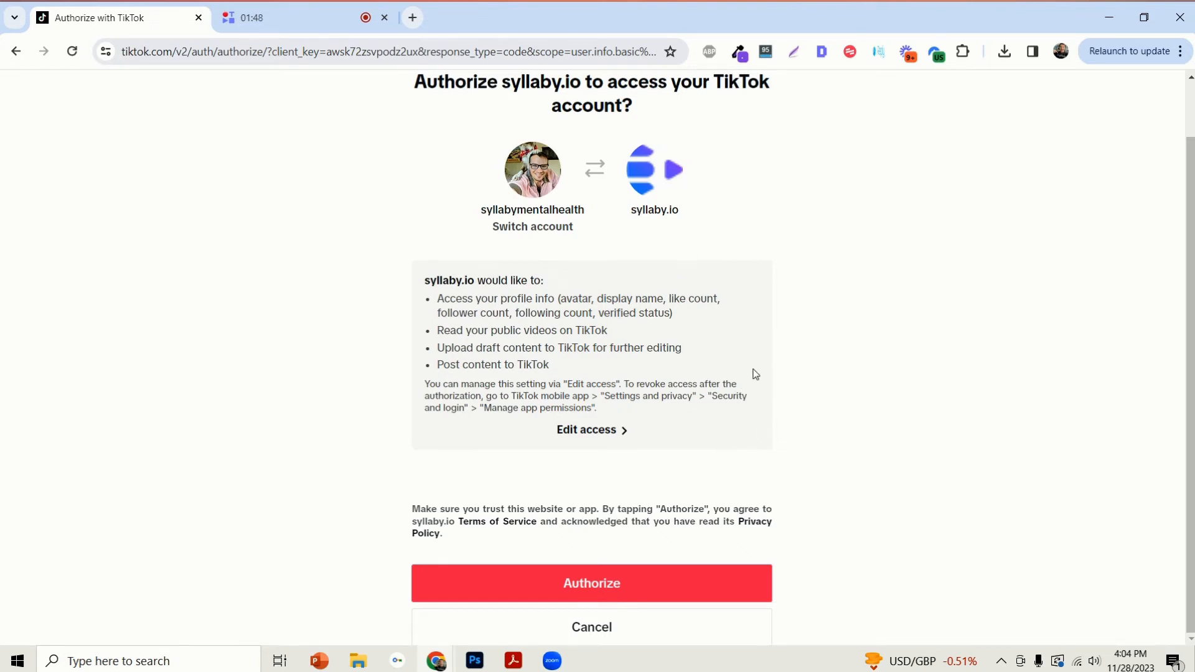
pyautogui.moveTo(629, 583)
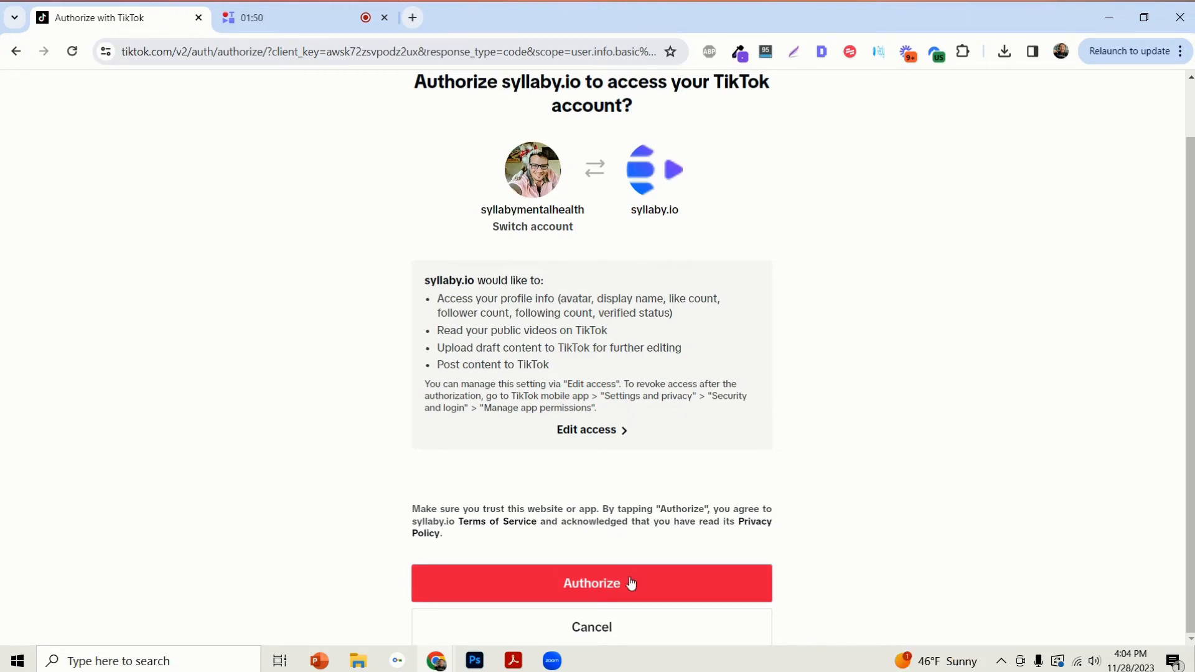
pyautogui.click(591, 582)
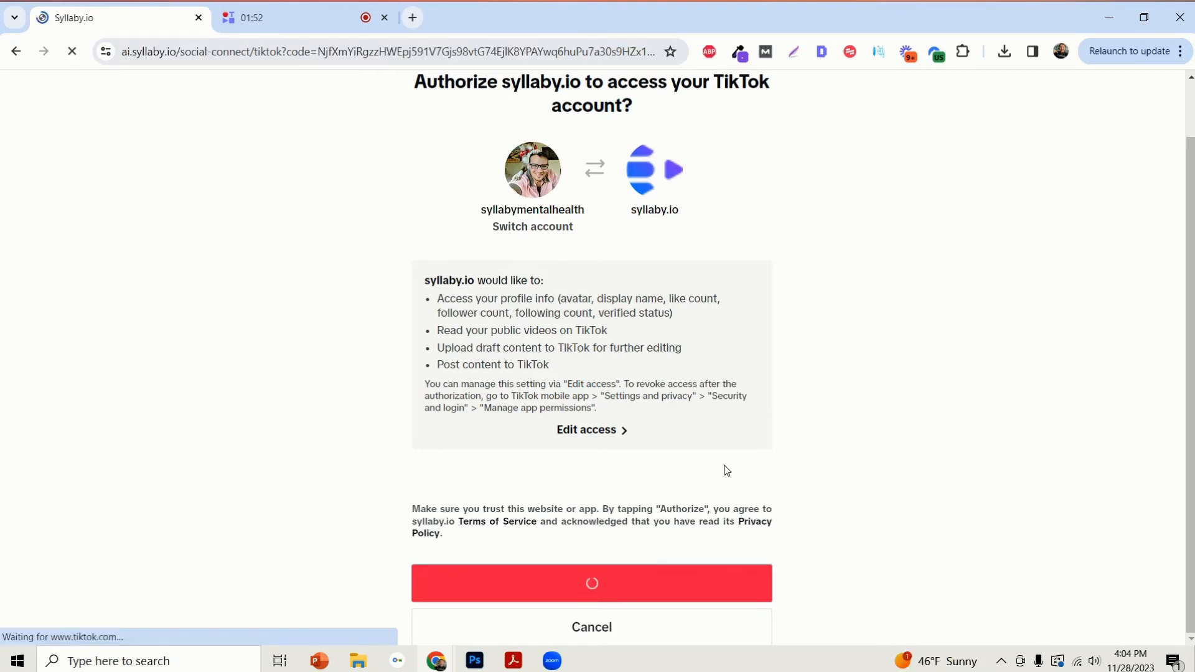
# Return to Manage Connections showing two YouTube channels and TikTok connected.
pyautogui.click(591, 583)
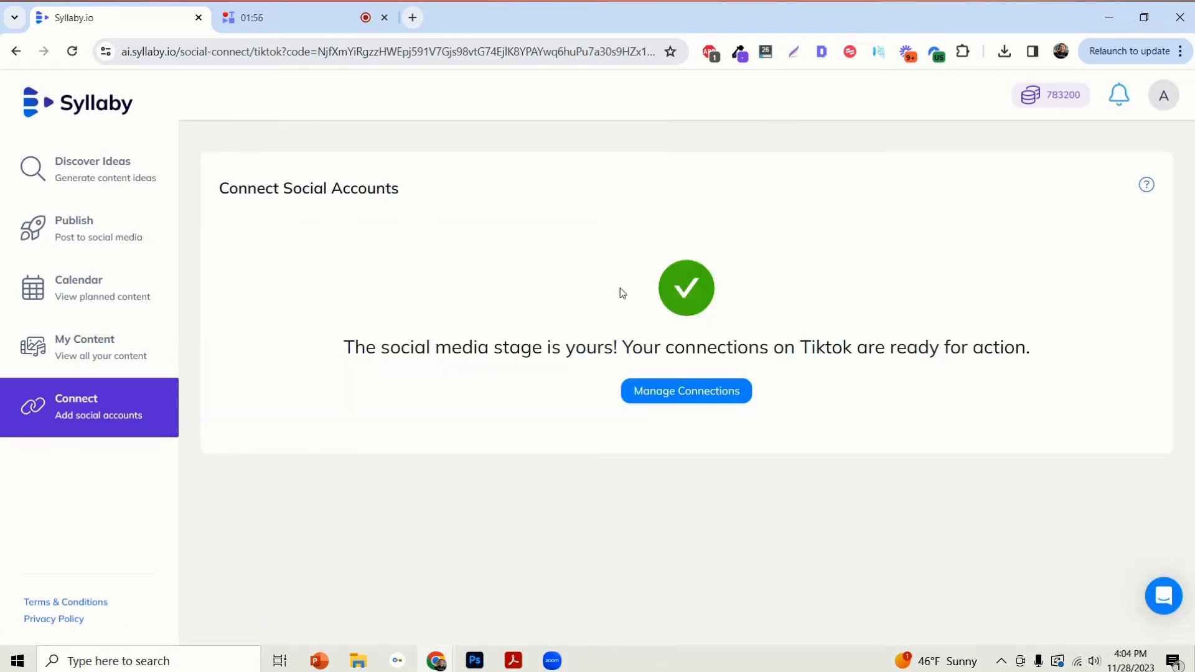
pyautogui.moveTo(685, 391)
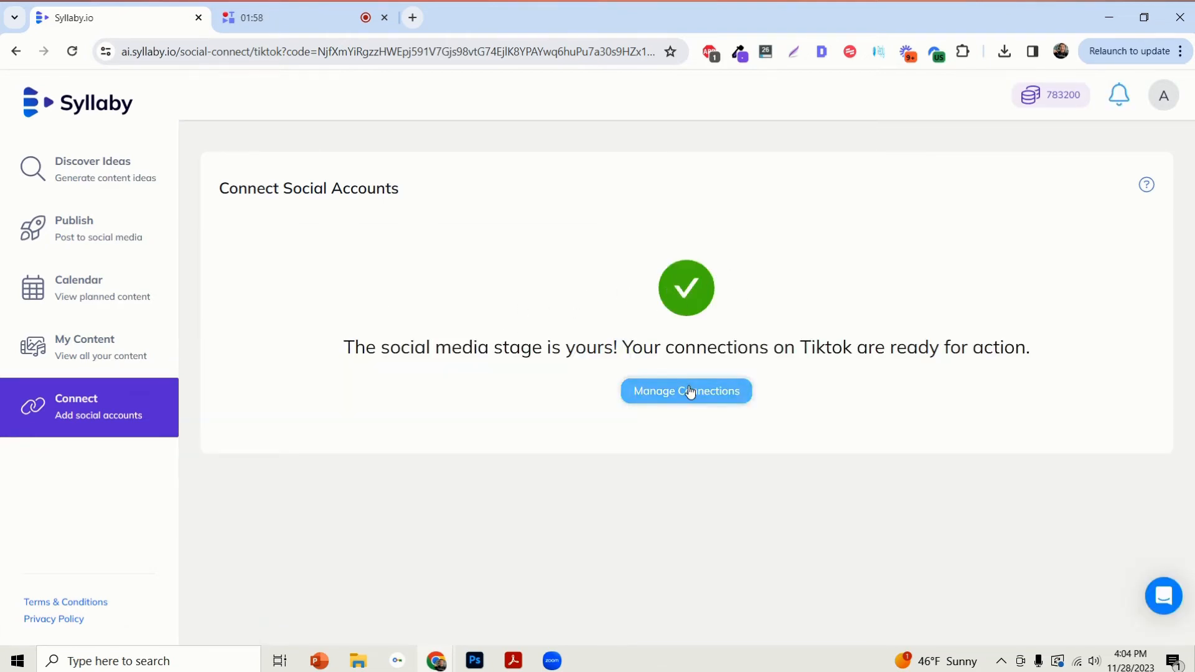
pyautogui.click(685, 391)
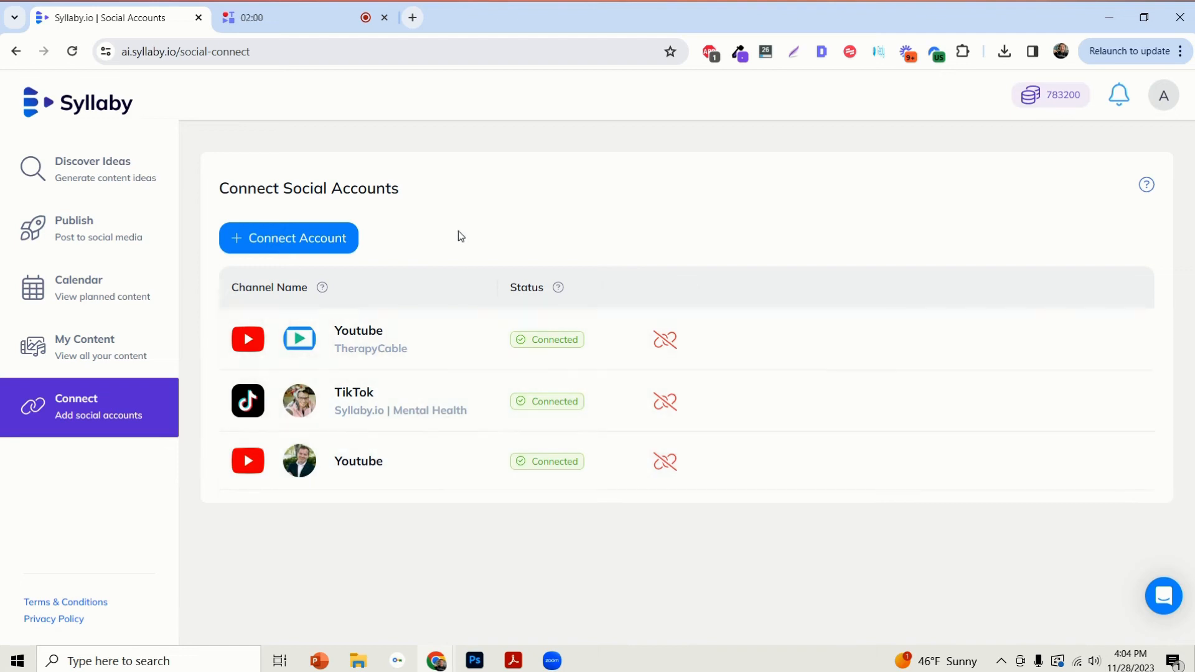
pyautogui.moveTo(301, 403)
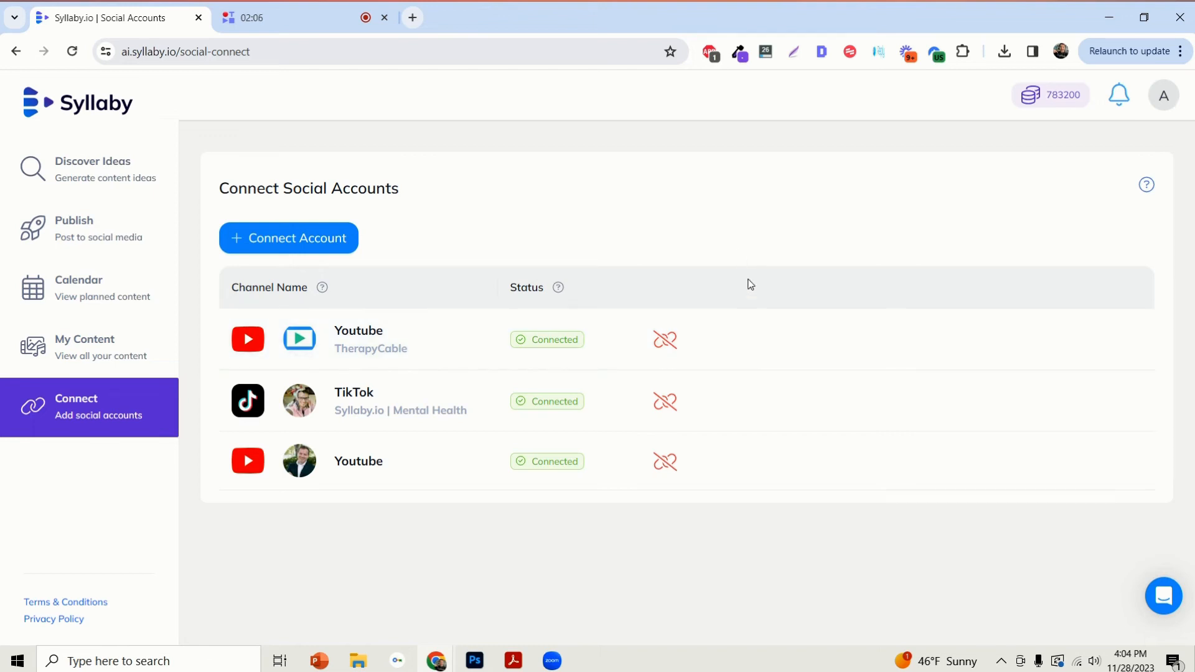
pyautogui.moveTo(665, 339)
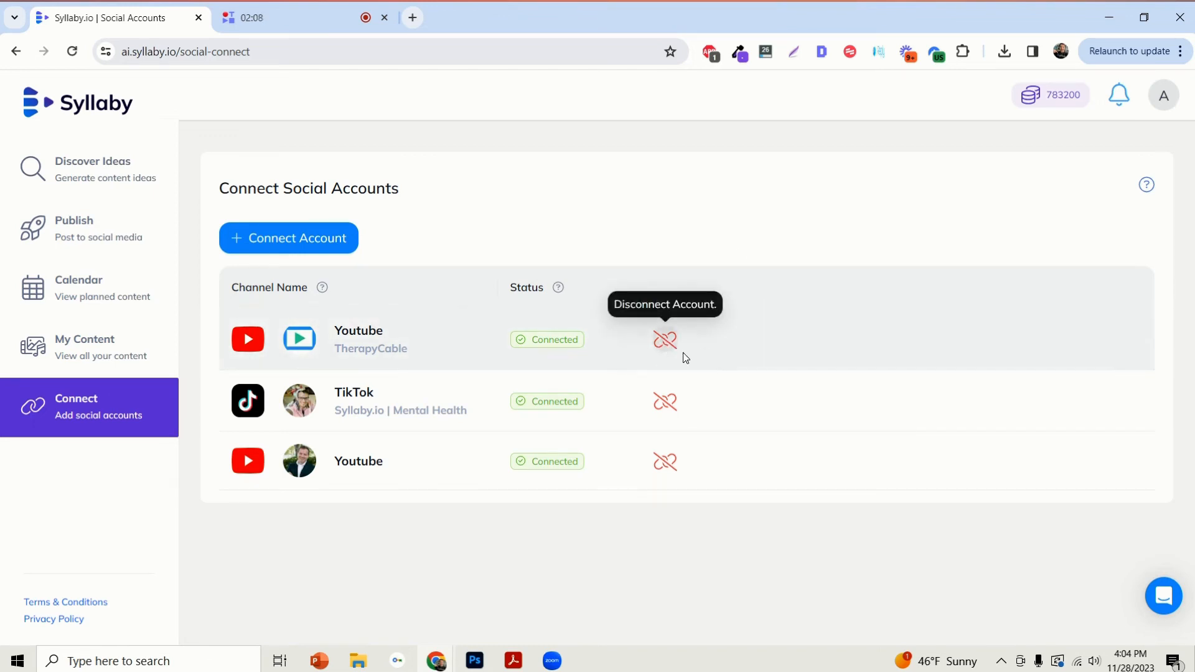
pyautogui.moveTo(663, 345)
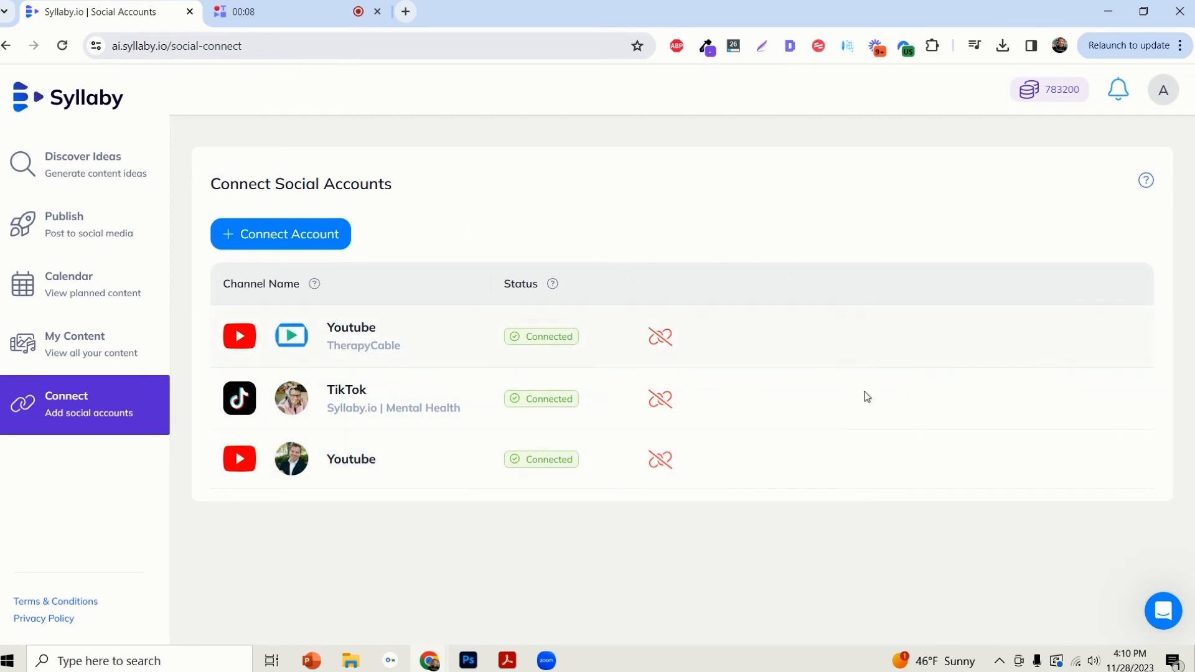
# Bring up the Intercom help messenger over the connected accounts list.
pyautogui.click(1163, 610)
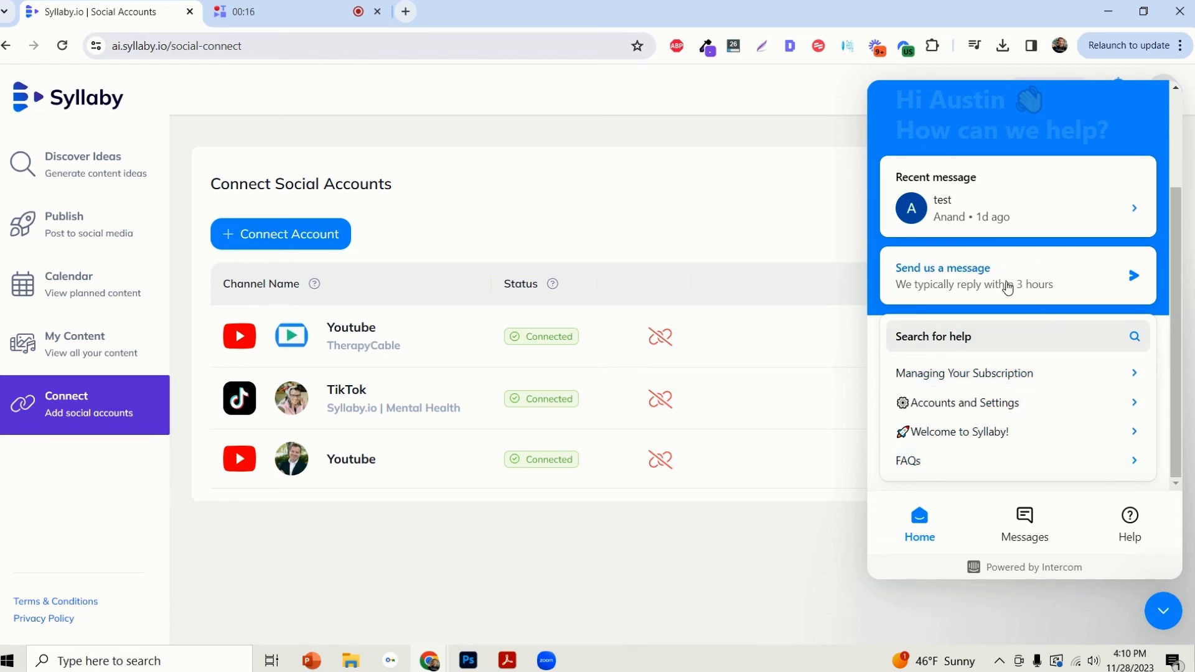
pyautogui.moveTo(1035, 297)
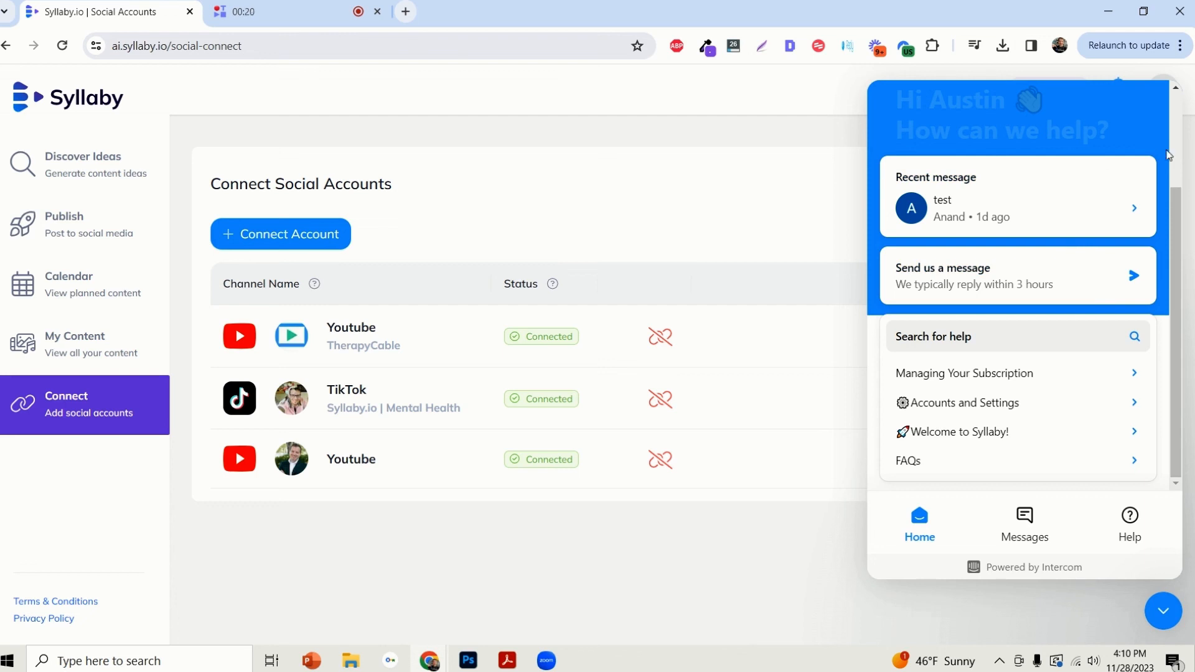
pyautogui.moveTo(1164, 610)
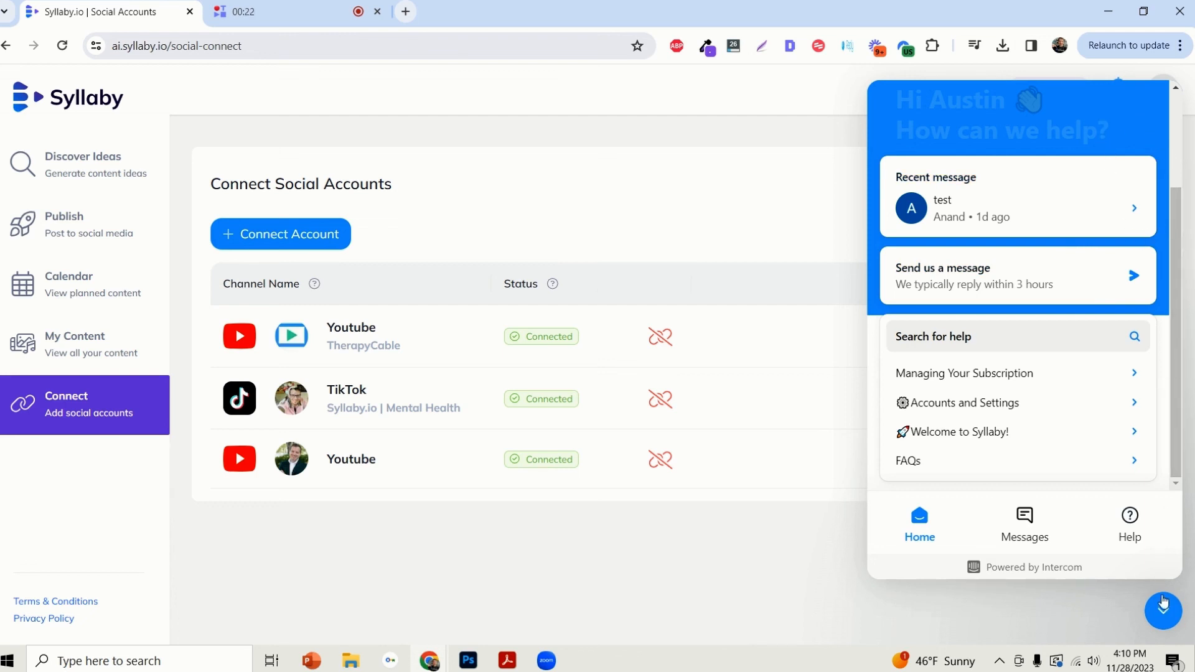